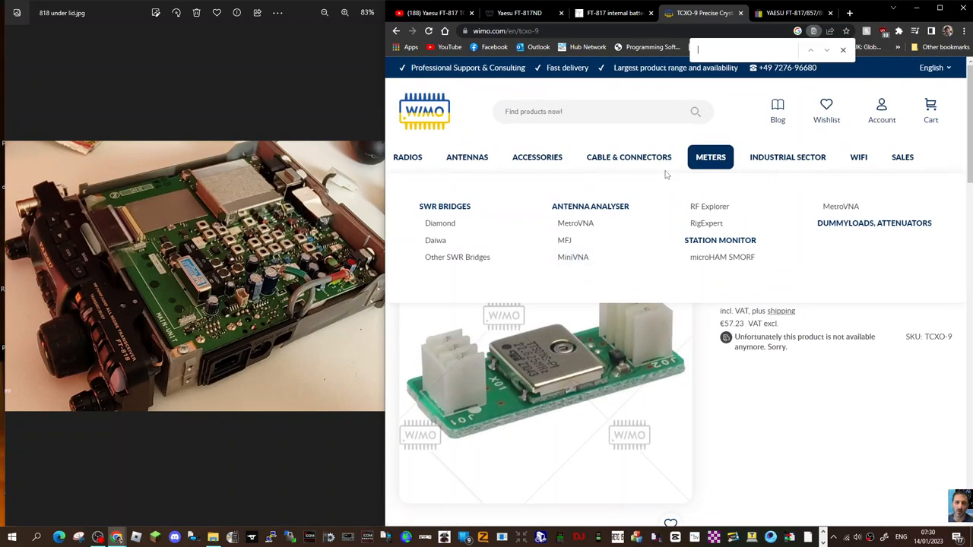
Step: Leave the TCXO-9 page and bring up the YAESU FT-817 eBay listing photo
scroll("down", 3)
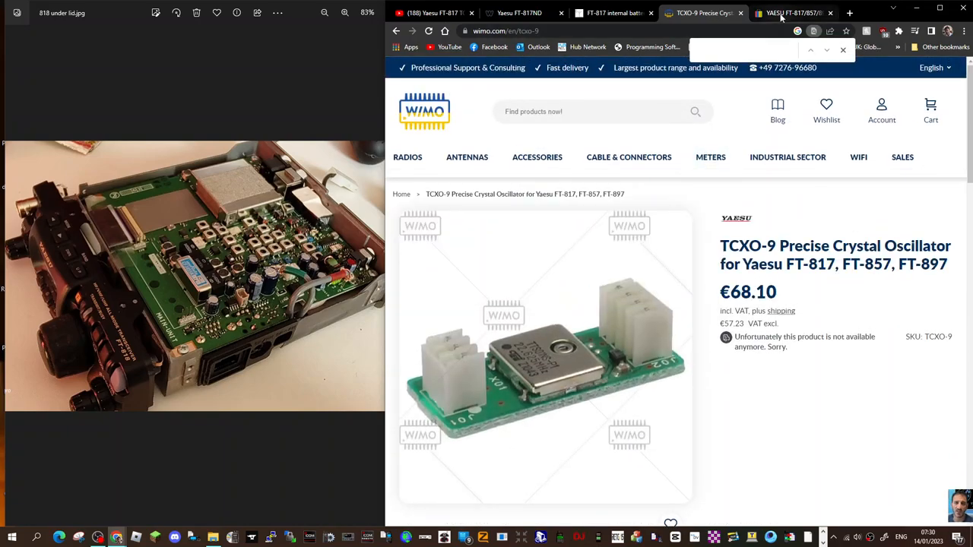
left_click(793, 12)
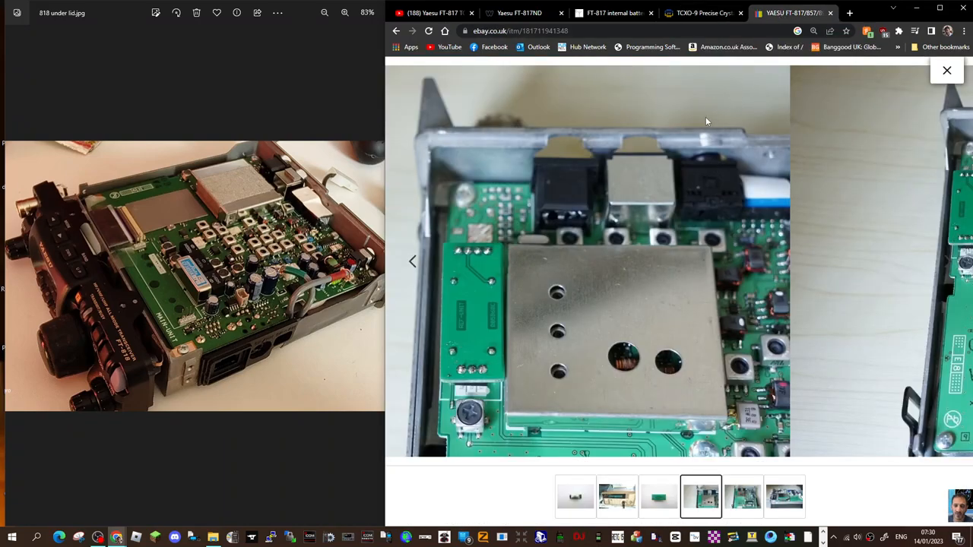
Step: Return to the TCXO-9 page via the qsotoday fuse article and reach its Details section
left_click(700, 12)
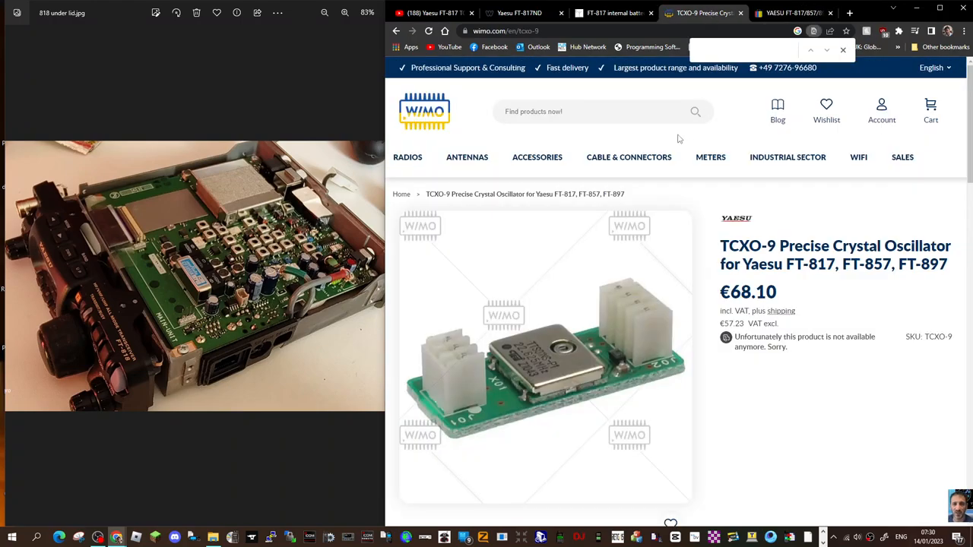
left_click(614, 12)
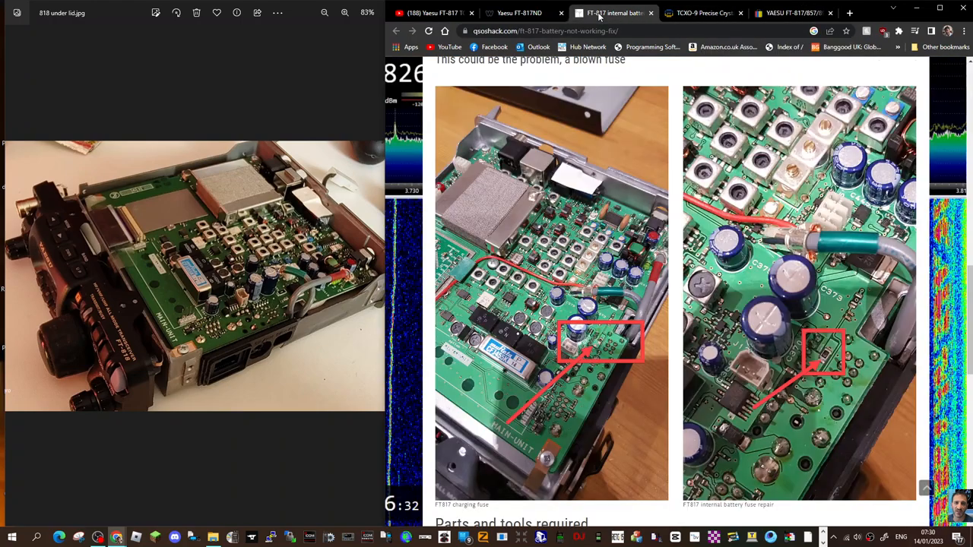
left_click(703, 12)
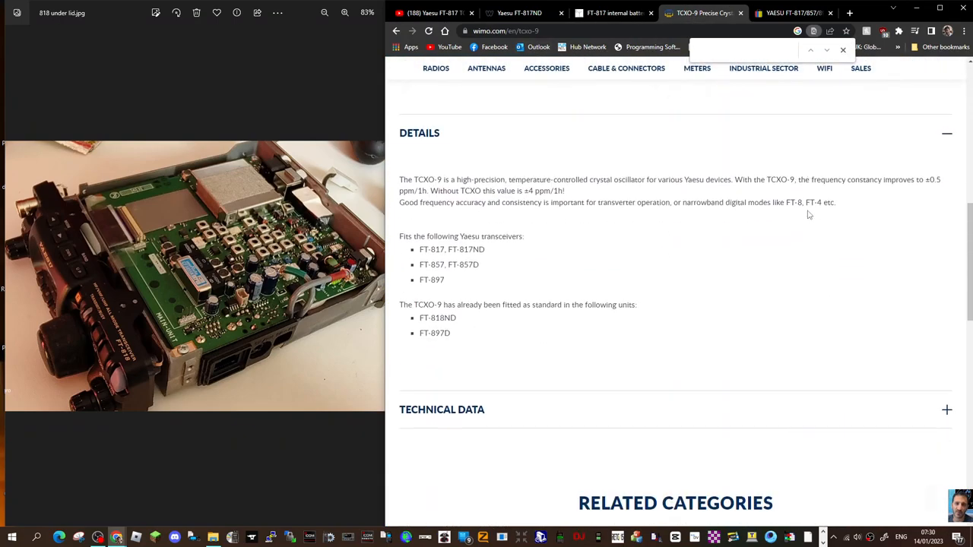
scroll("down", 3)
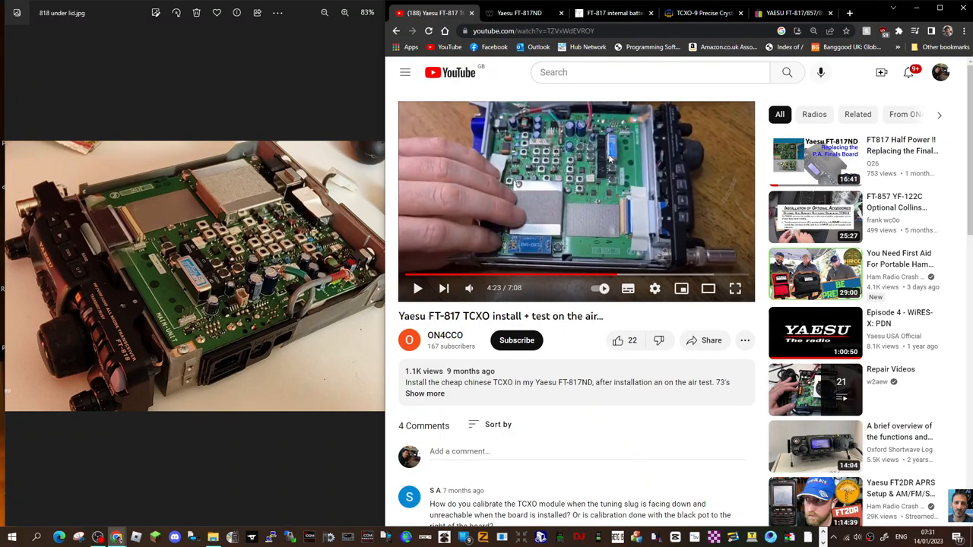
mouse_move(514, 247)
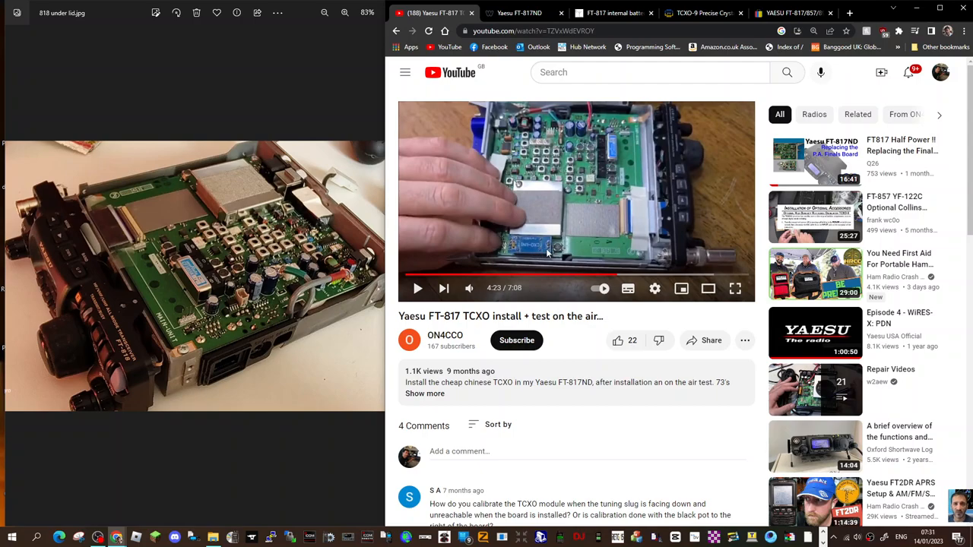
mouse_move(530, 248)
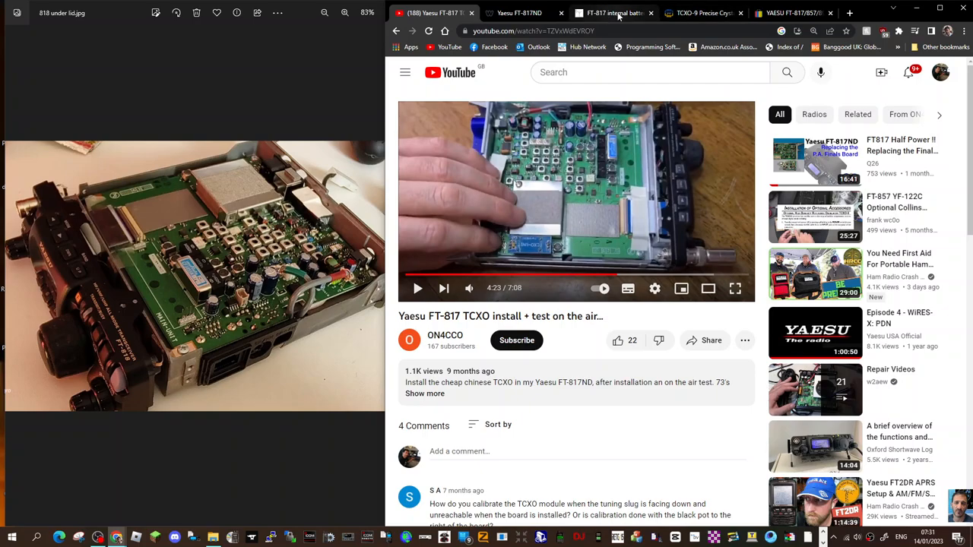
Step: Leave the install video for the TCXO-9 product page at €68.10
left_click(699, 12)
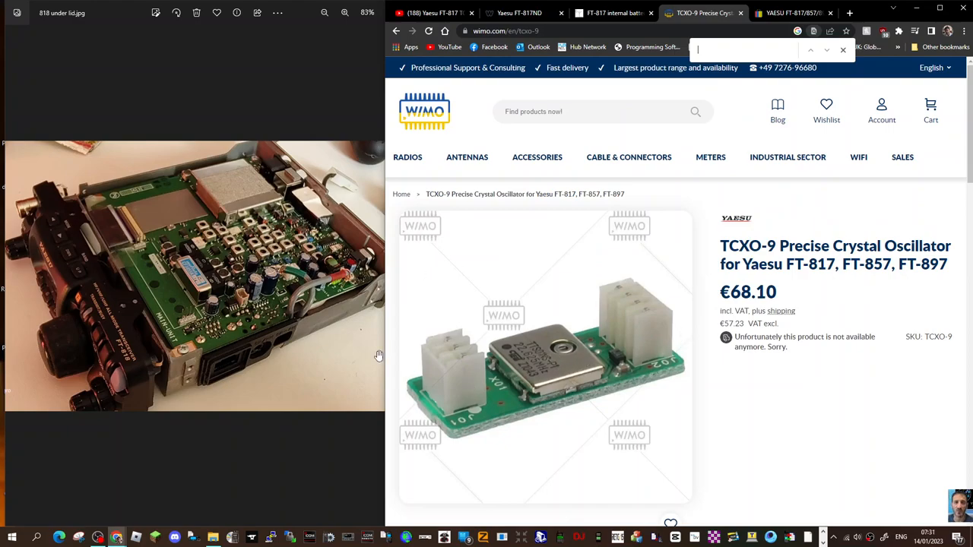
Step: Visit the qsotoday fuse article, the TCXO-9 page, then the FT-817 eBay listing again
left_click(615, 12)
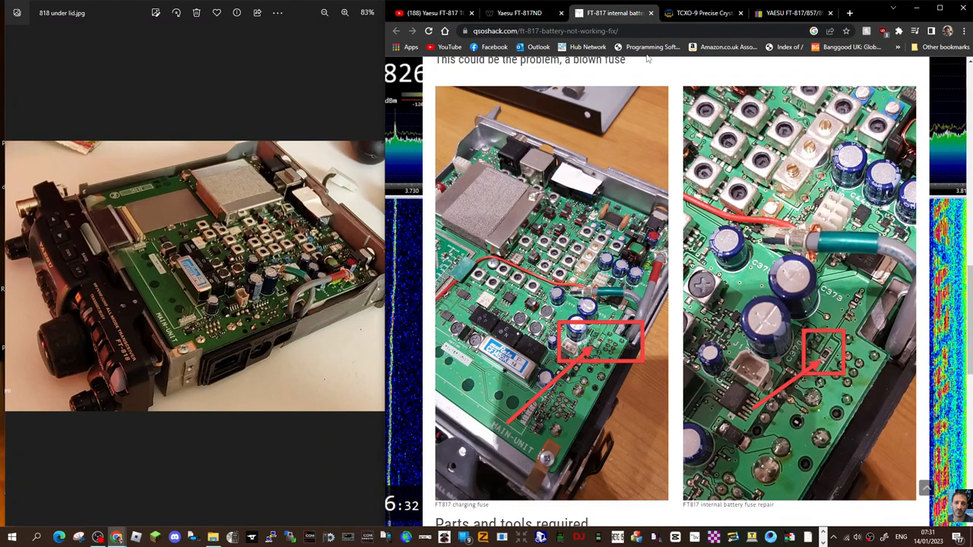
mouse_move(599, 344)
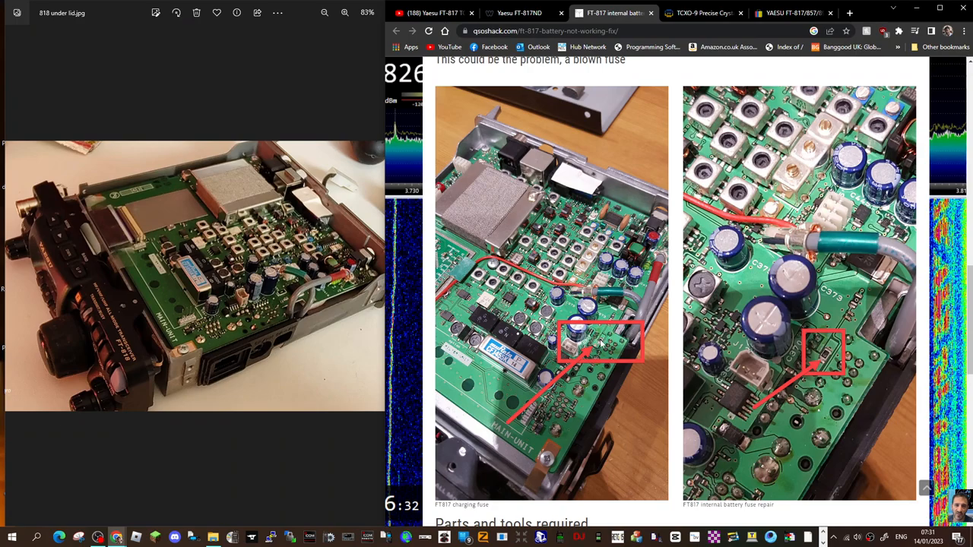
mouse_move(836, 359)
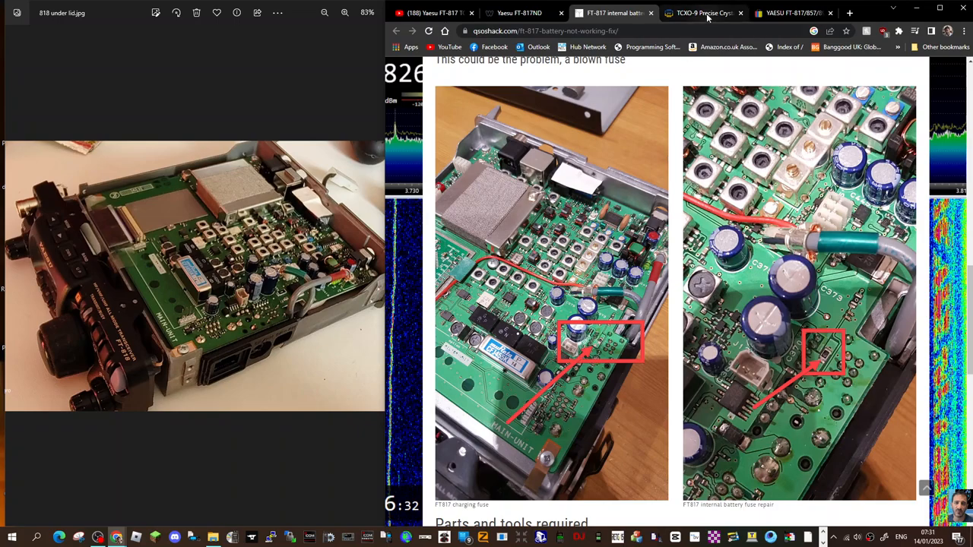
left_click(703, 12)
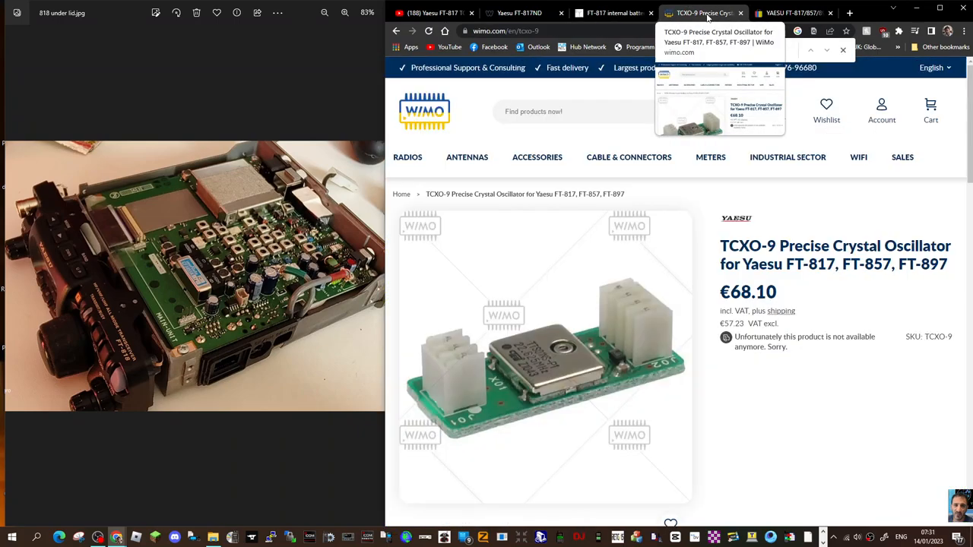
left_click(790, 12)
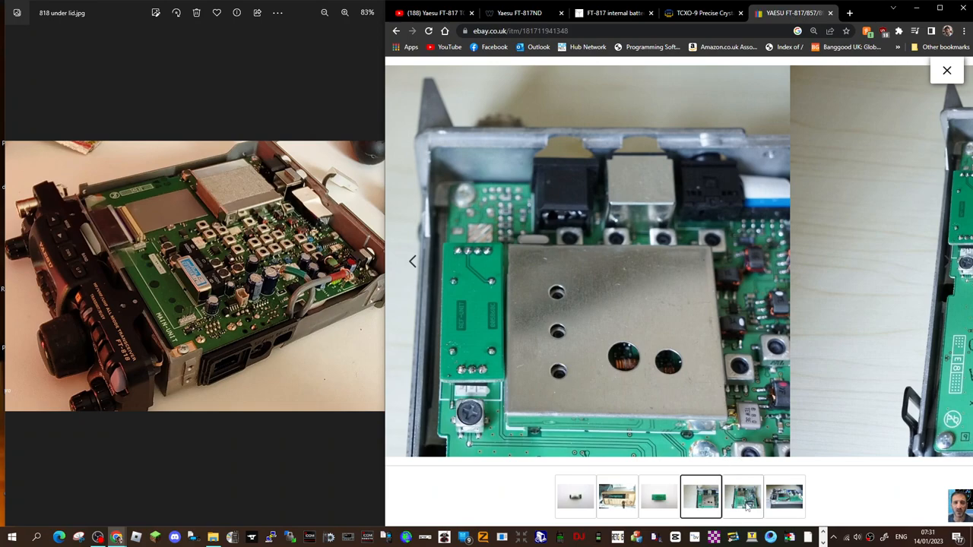
Step: Page through the listing photos — main board, shielded module, frequency counter — ending on the fitted oscillator side view
left_click(742, 497)
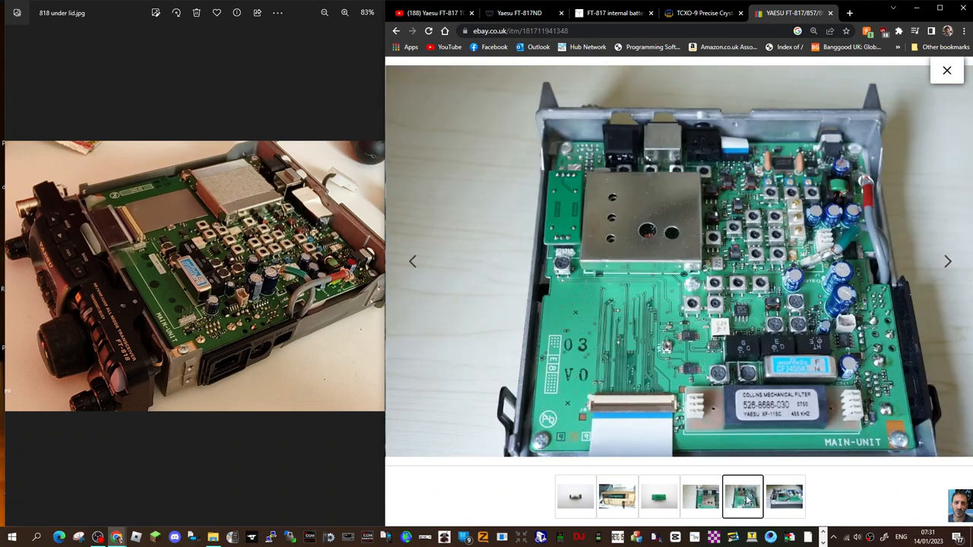
mouse_move(560, 226)
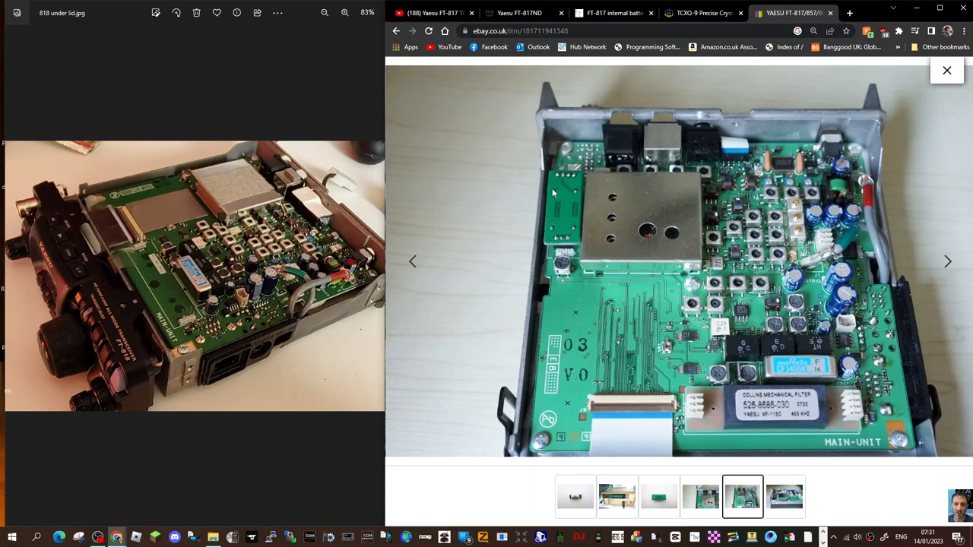
mouse_move(555, 161)
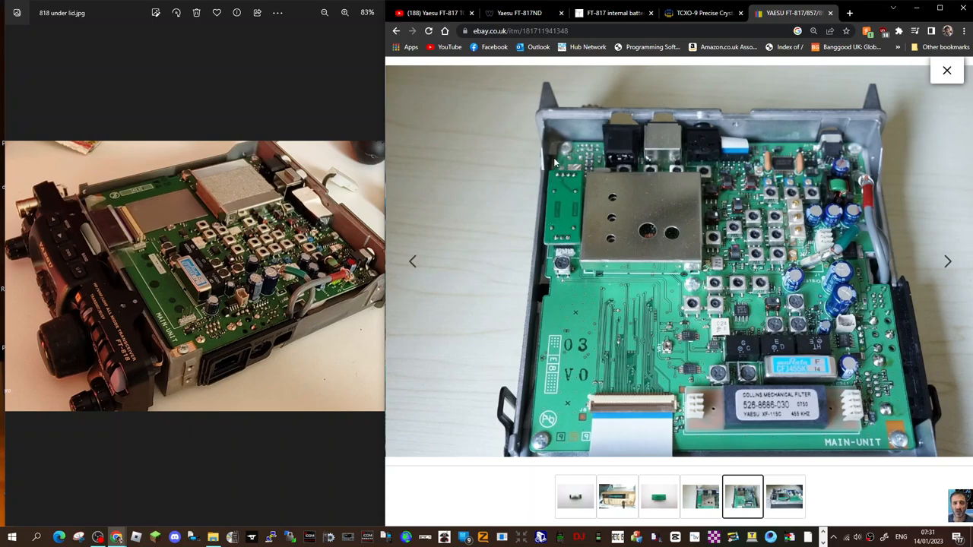
mouse_move(608, 259)
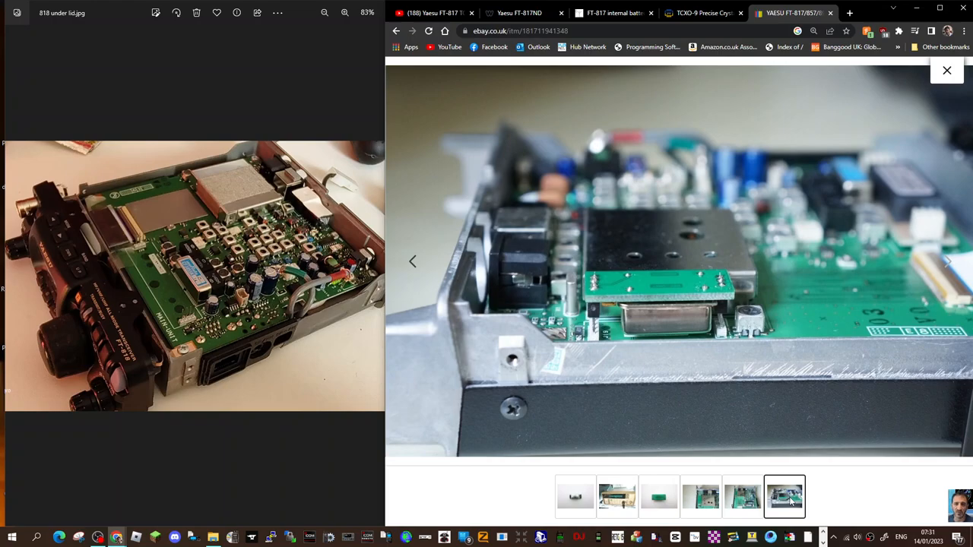
mouse_move(593, 305)
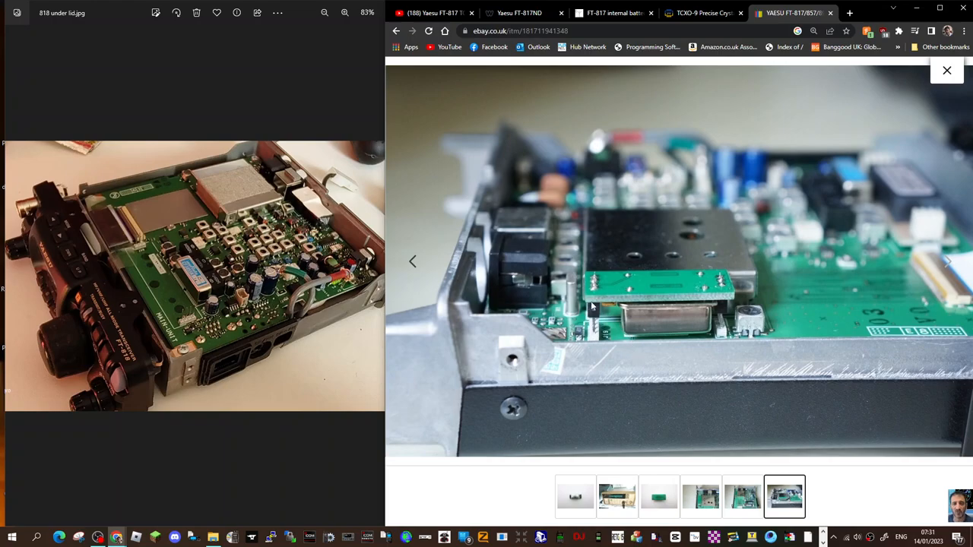
left_click(742, 496)
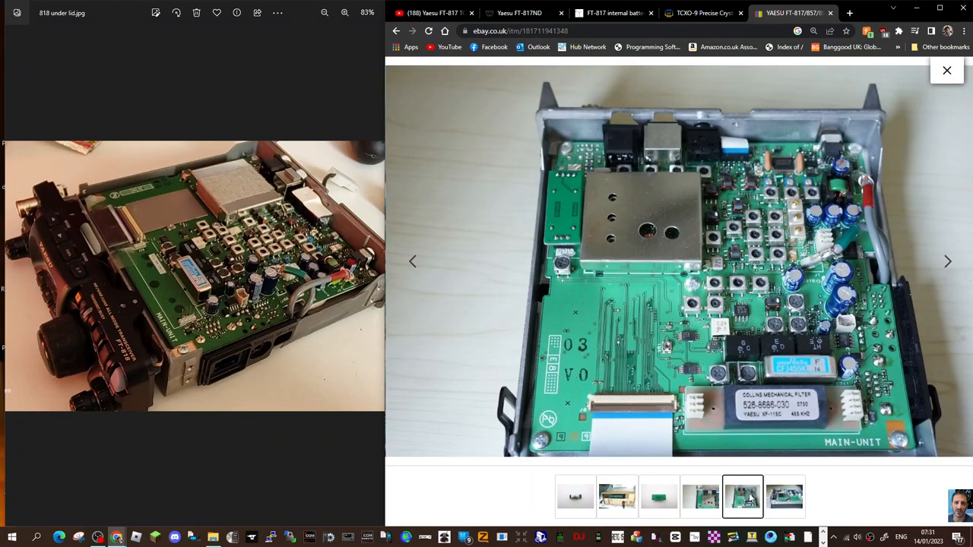
left_click(658, 496)
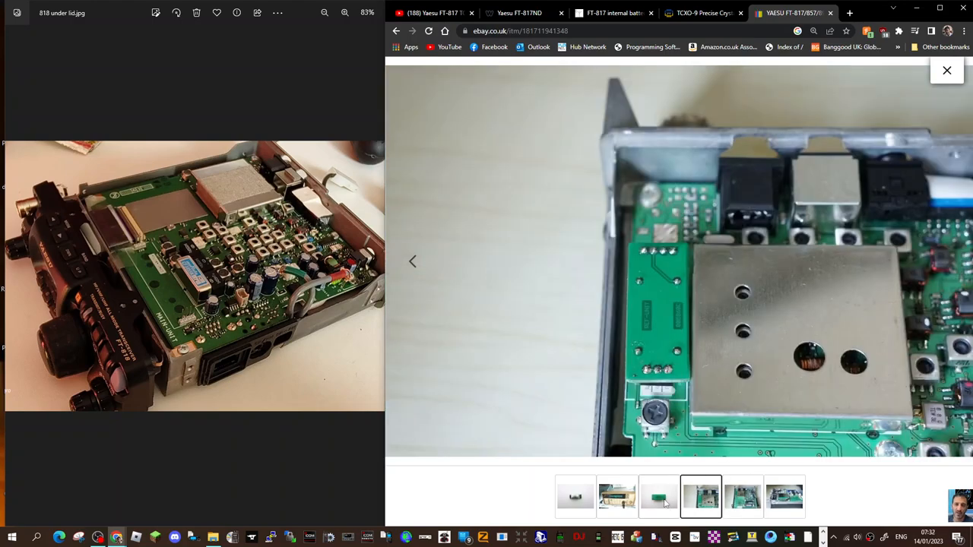
left_click(617, 497)
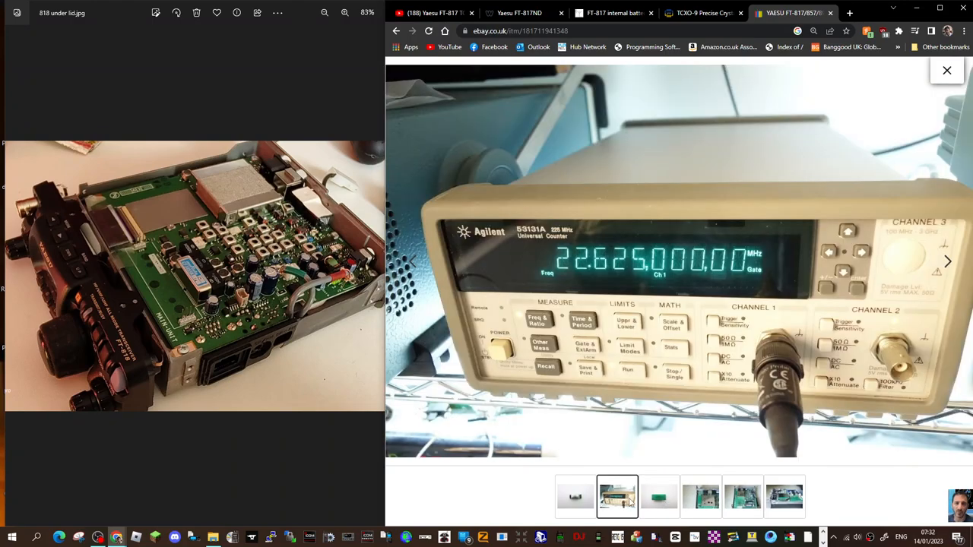
left_click(659, 496)
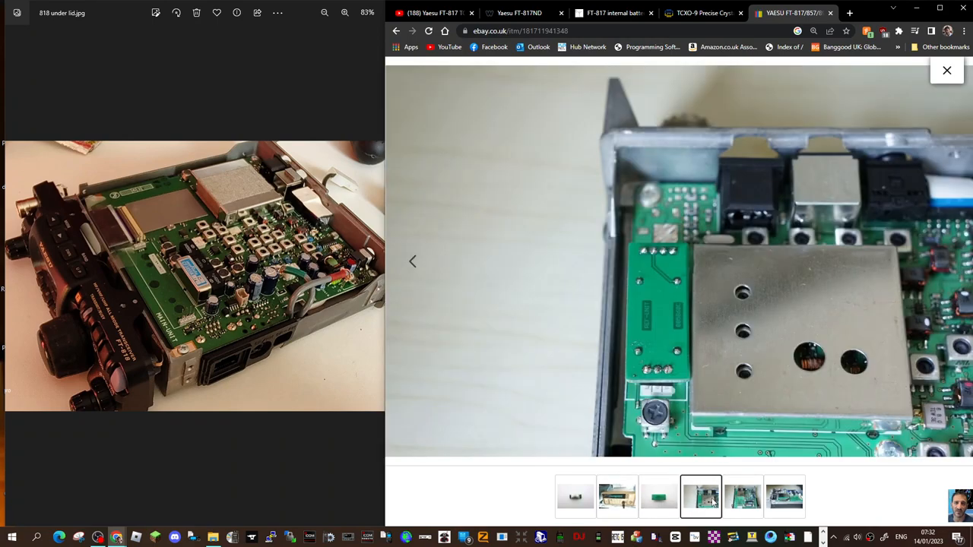
mouse_move(657, 249)
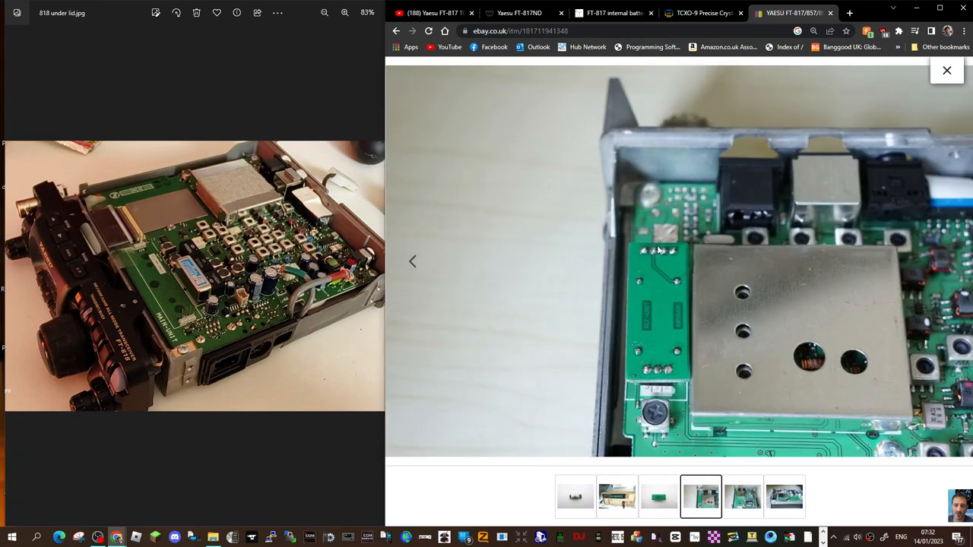
left_click(742, 496)
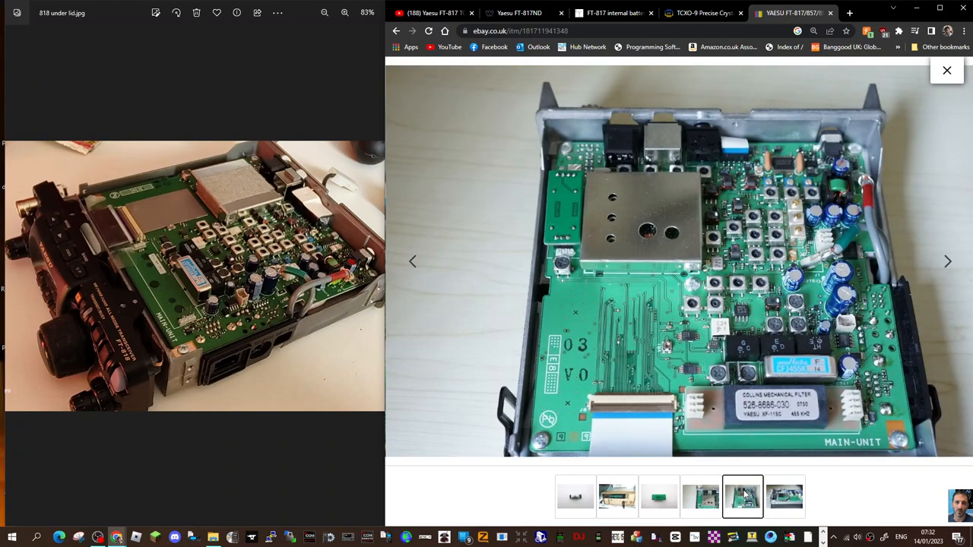
left_click(785, 497)
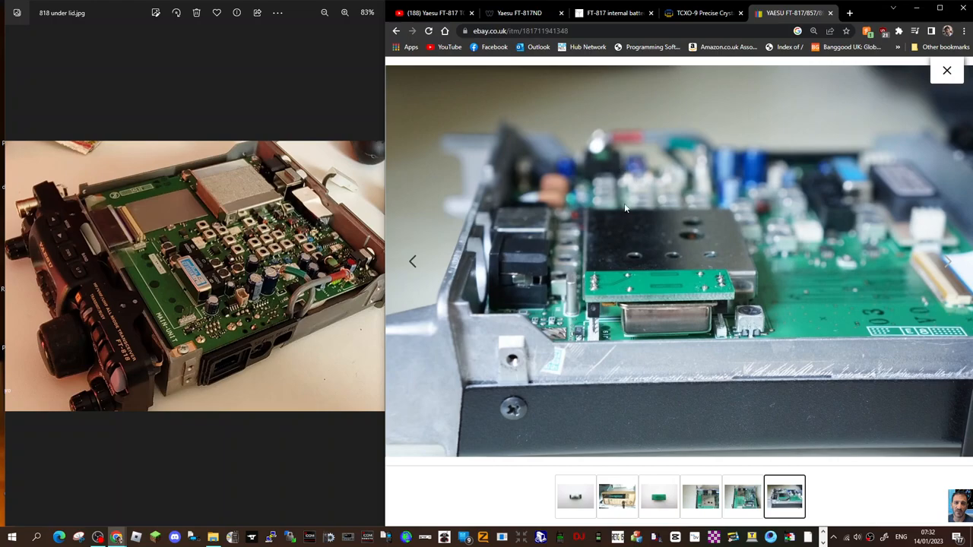
mouse_move(272, 267)
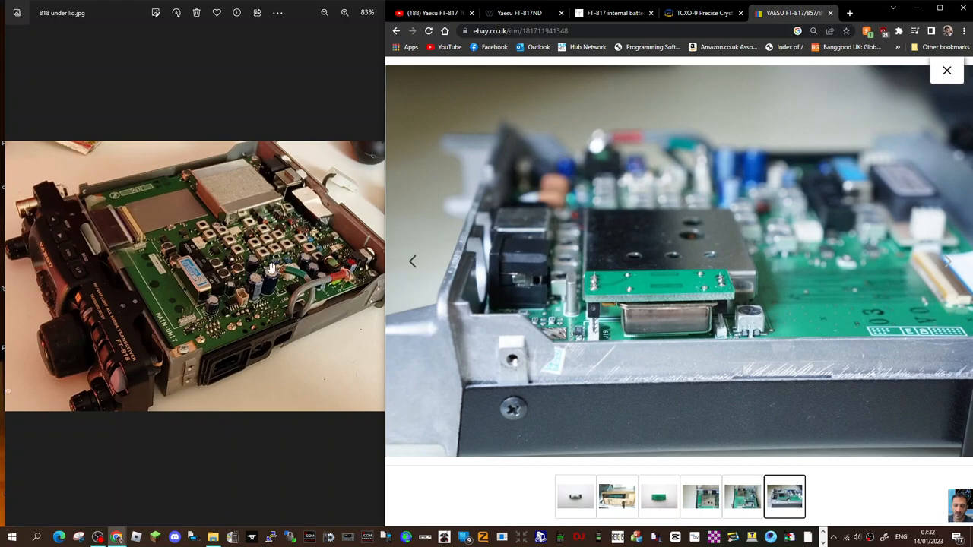